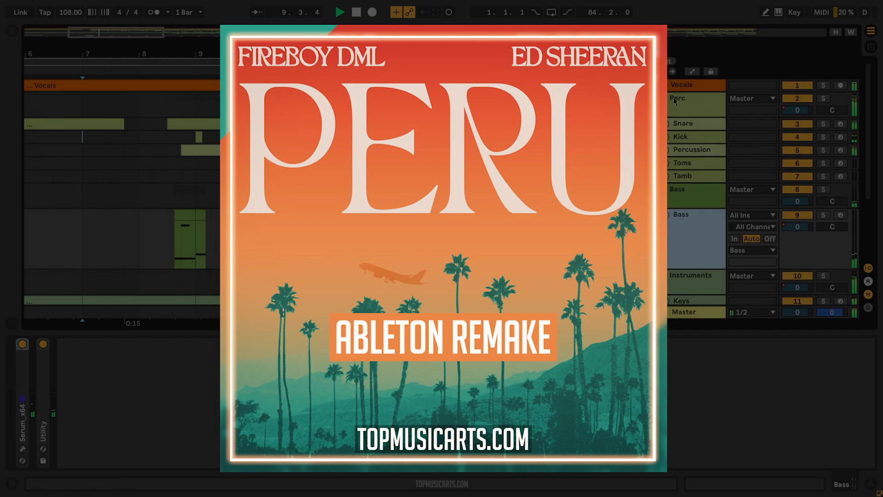
Open the Bass clip near bar 29 in the MIDI Note Editor.
{"action": "left_click", "coordinate": [339, 12]}
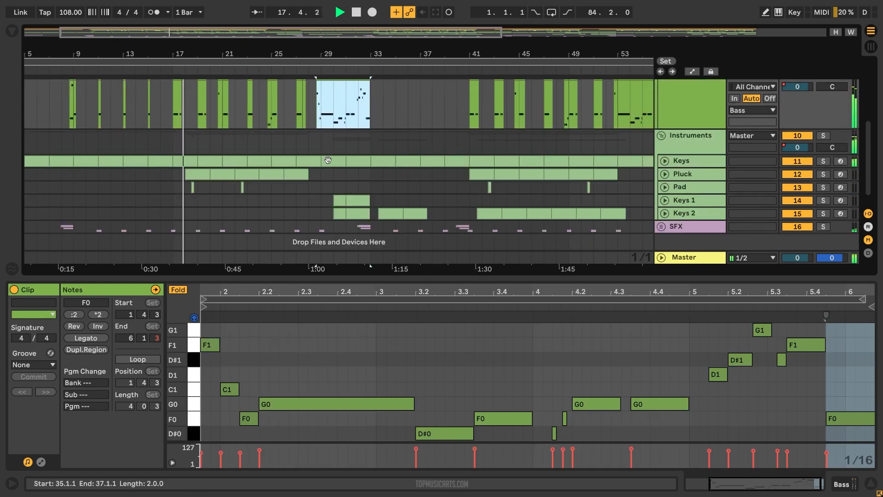
View the Keys 2 clip's notes, then select the Pad track to show Serum and Reverb.
{"action": "left_click", "coordinate": [664, 173]}
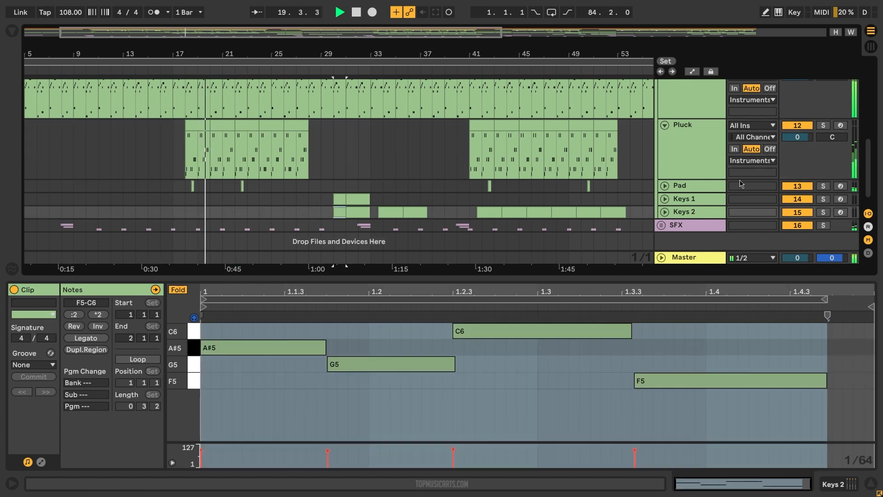
{"action": "left_click", "coordinate": [684, 198]}
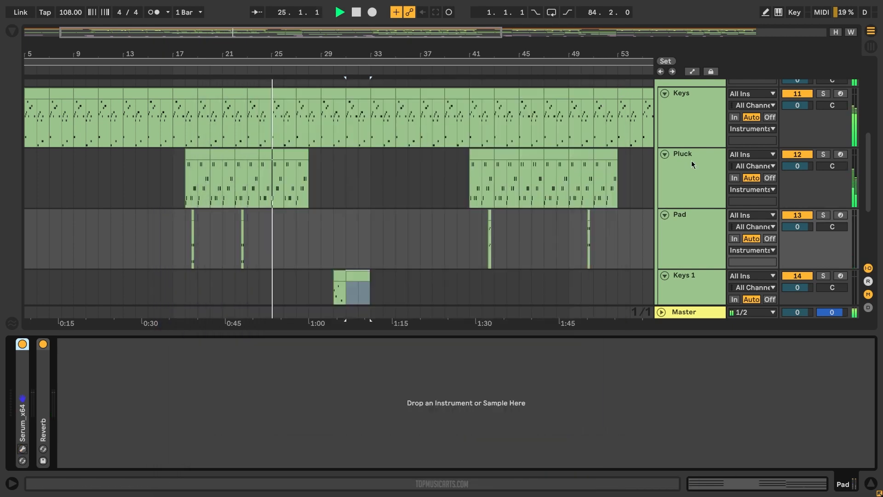
Open the Instruments group's Kickstart plugin window and close it again.
{"action": "left_click", "coordinate": [690, 122]}
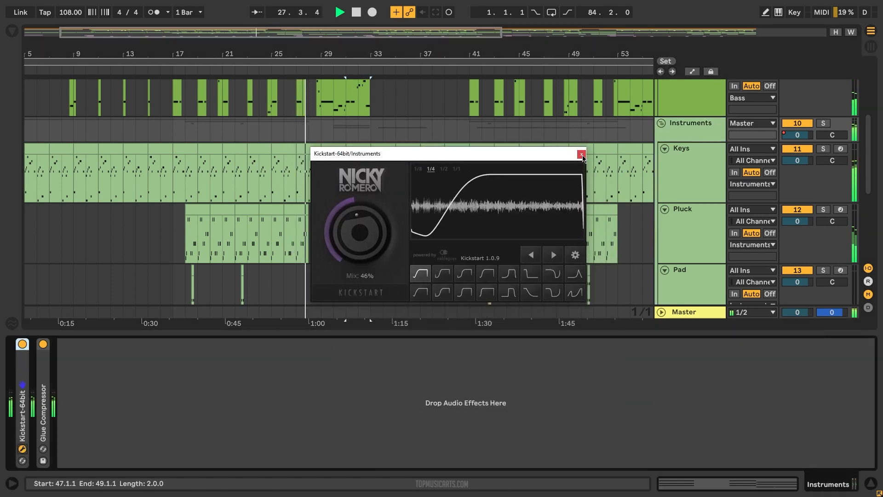
{"action": "left_click", "coordinate": [581, 153]}
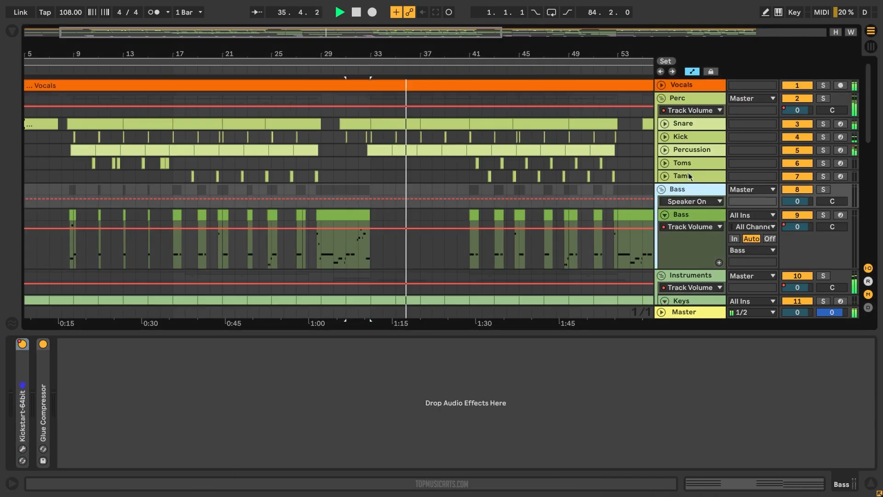
Select Percussion, then Master, and expand the Clean Master TMA rack's Limiter.
{"action": "left_click", "coordinate": [665, 123]}
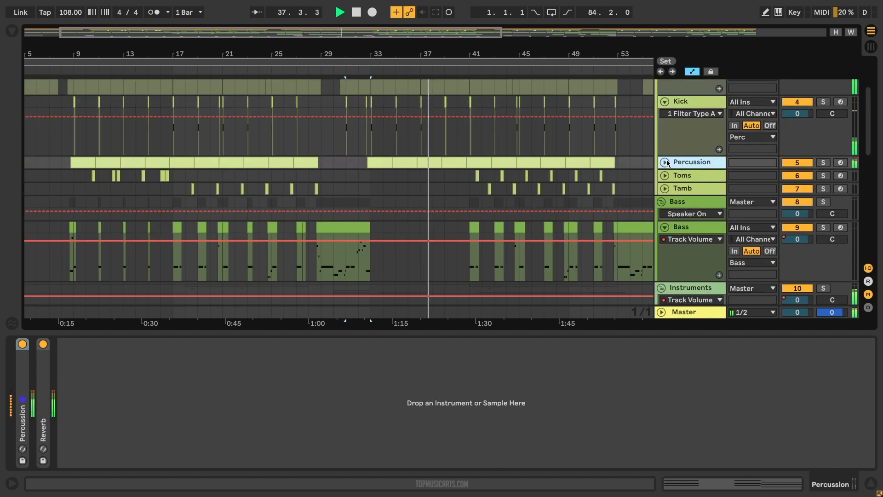
{"action": "left_click", "coordinate": [682, 175]}
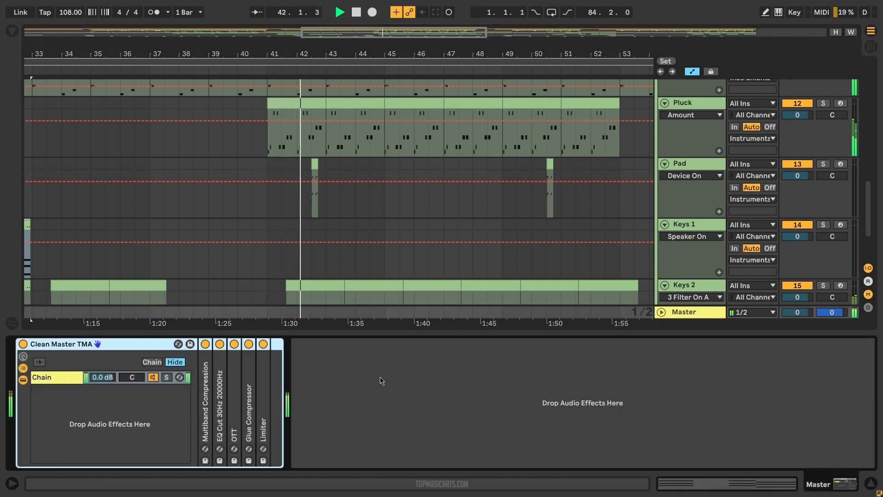
{"action": "left_click", "coordinate": [263, 422]}
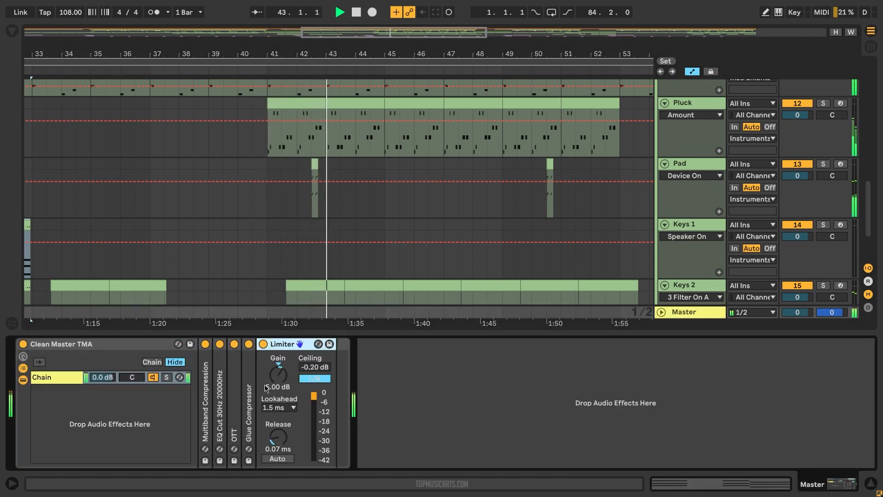